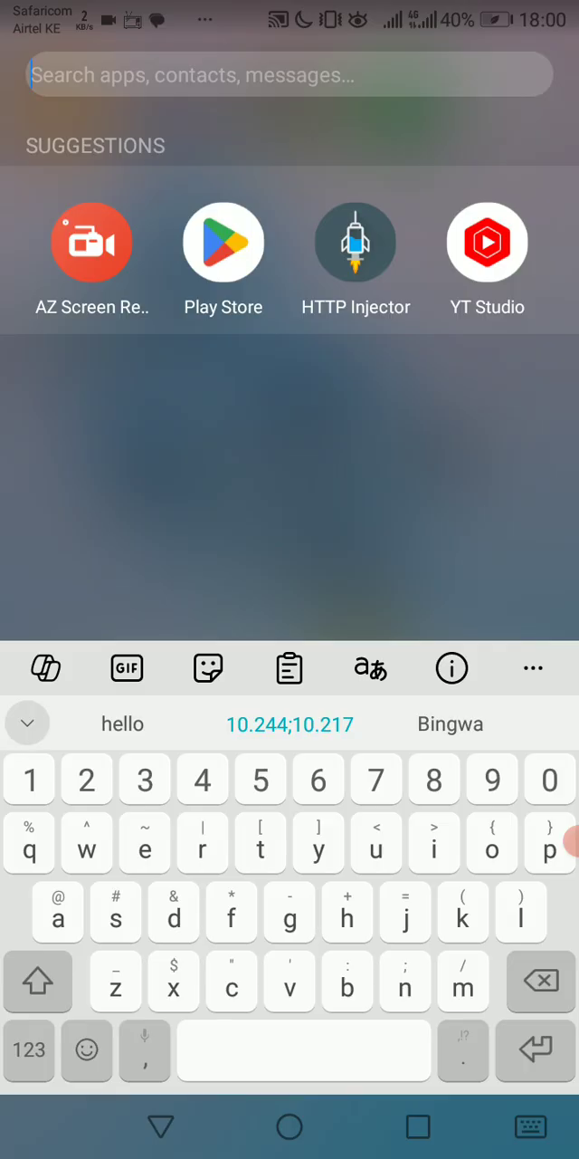
- Launch HTTP Injector with the HTTP Proxy → SSH custom-payload config loaded, reviewing its notes
left_click(354, 242)
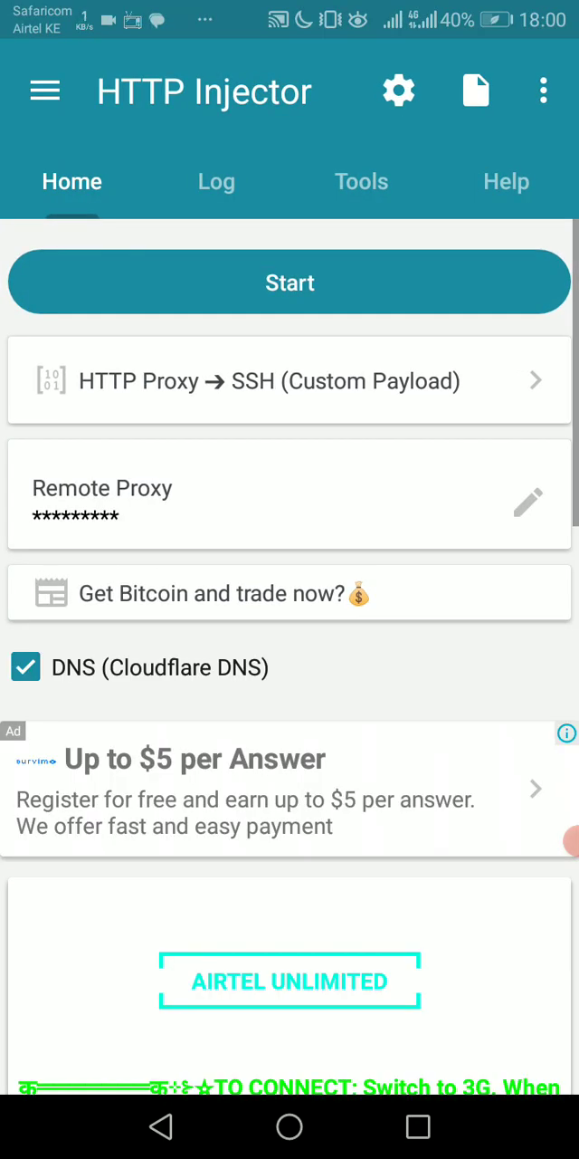
scroll("down", 3)
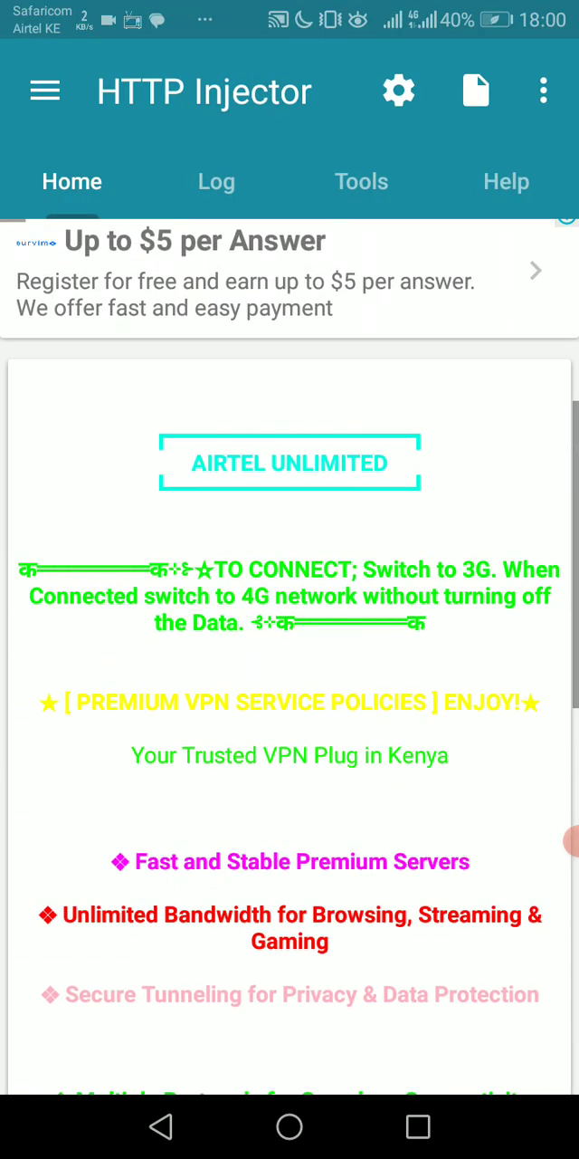
scroll("down", 3)
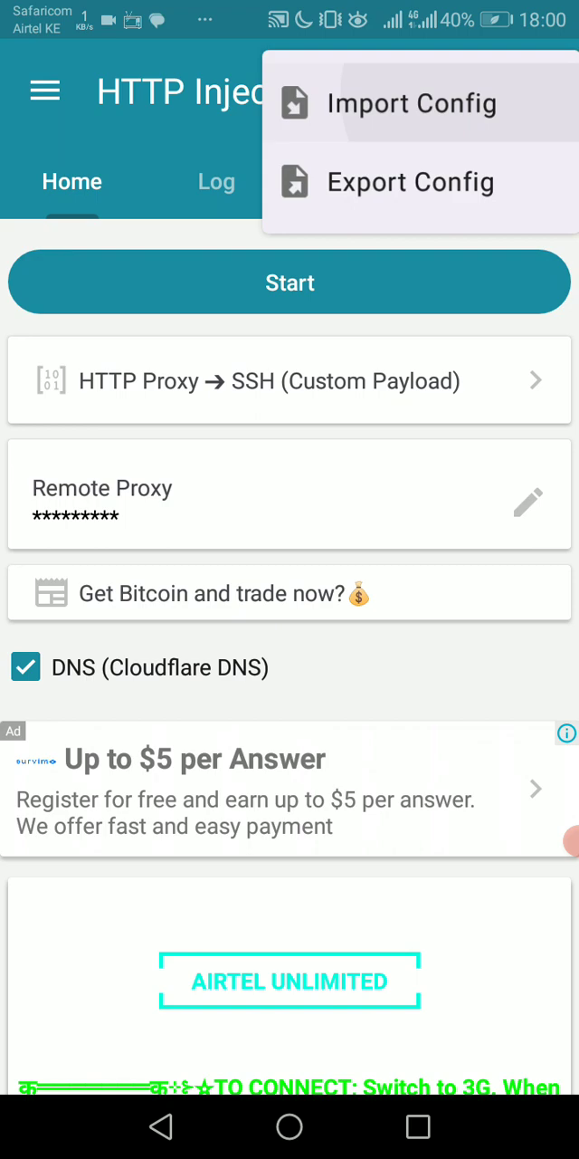
left_click(413, 101)
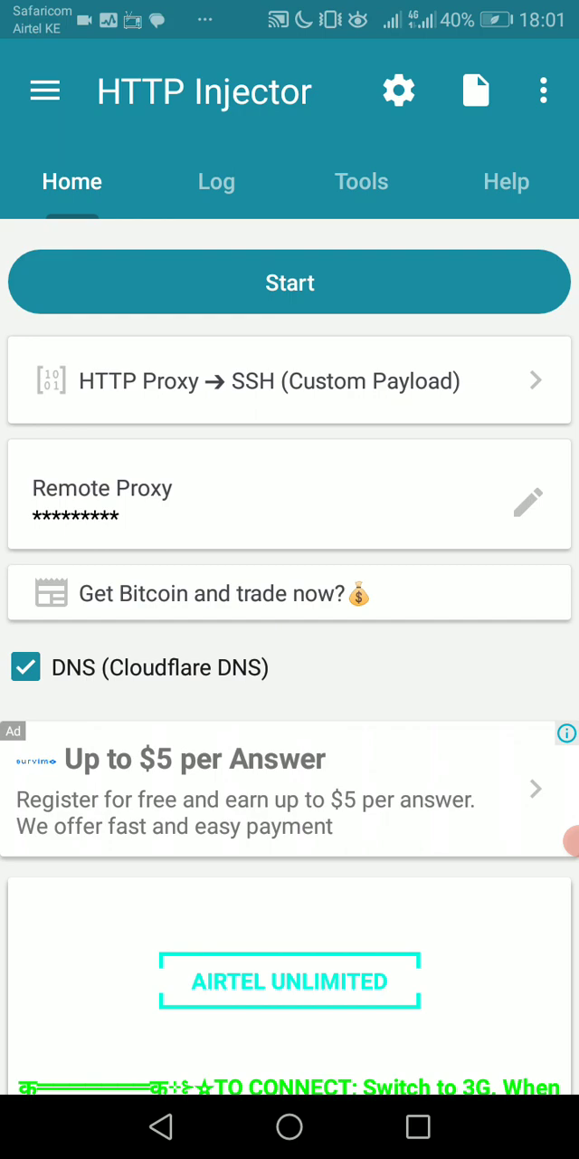
- Start the tunnel on LTE and check the log showing lost connections and kexTimeout
left_click(290, 283)
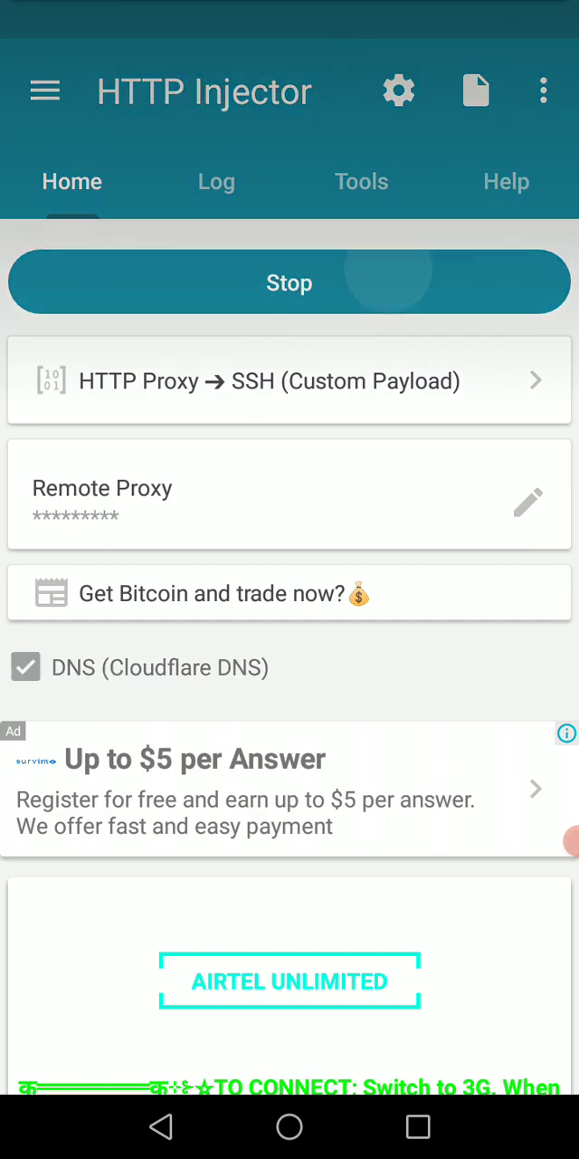
left_click(217, 181)
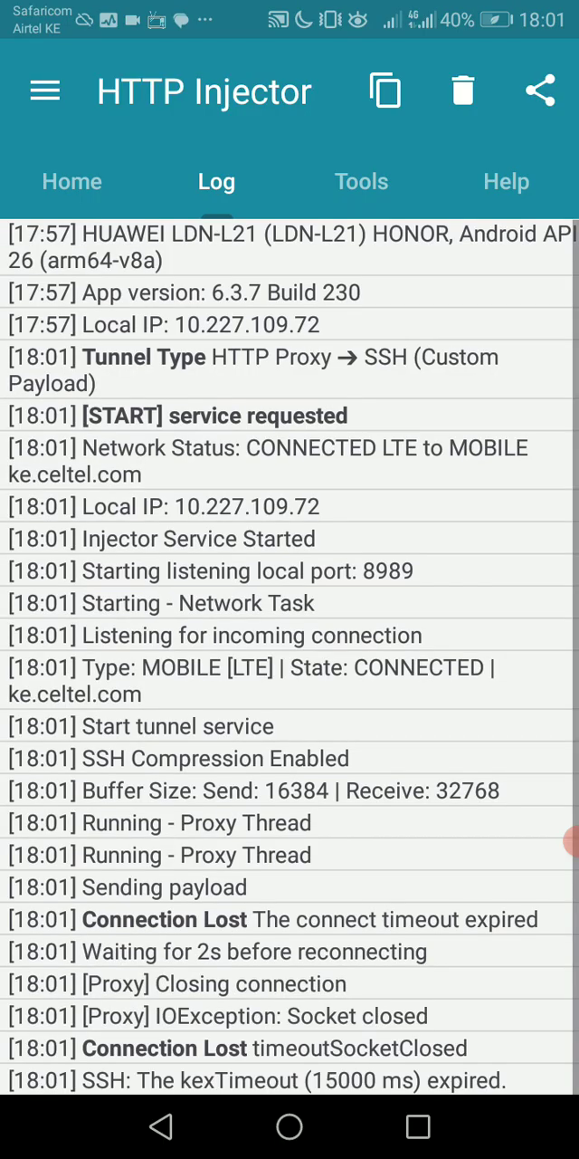
scroll("down", 3)
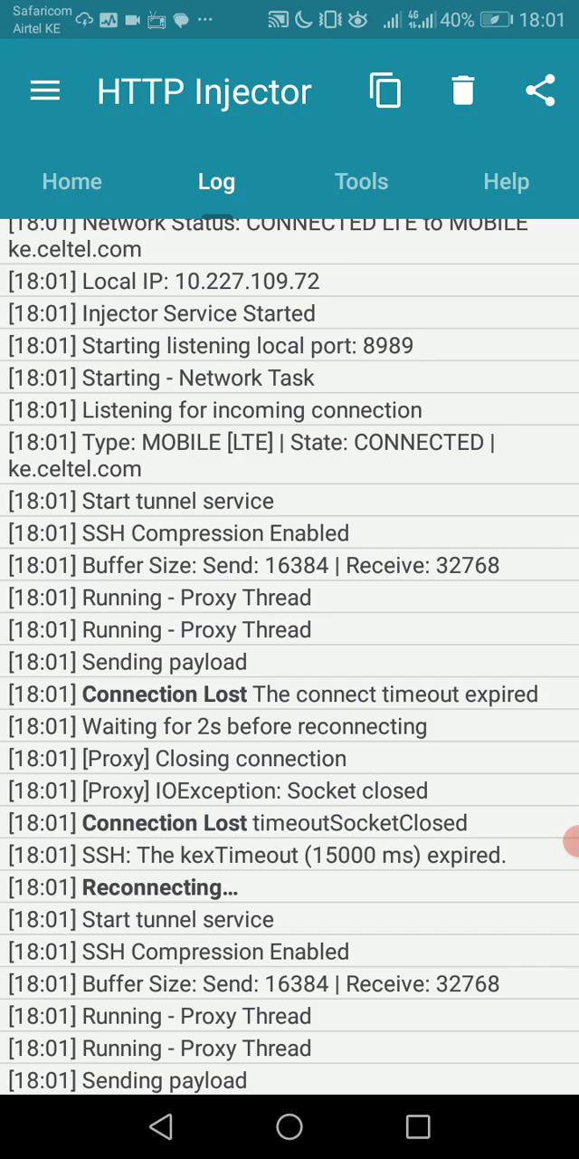
left_click(73, 181)
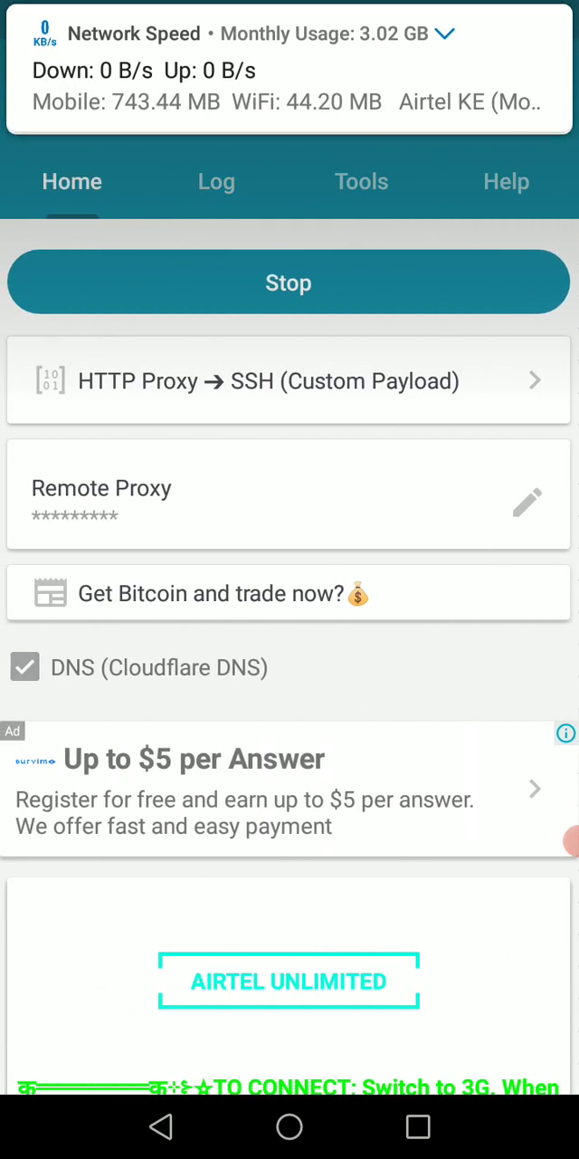
- Set SIM 2's preferred network mode to 3G only in Mobile network settings and return to HTTP Injector
left_click(289, 283)
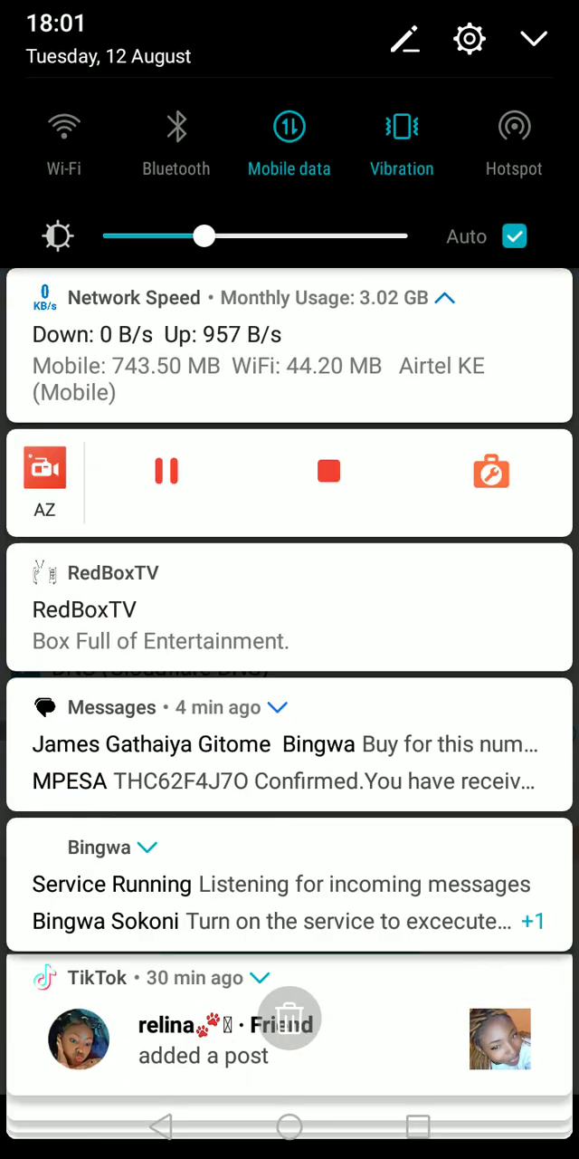
left_click(469, 38)
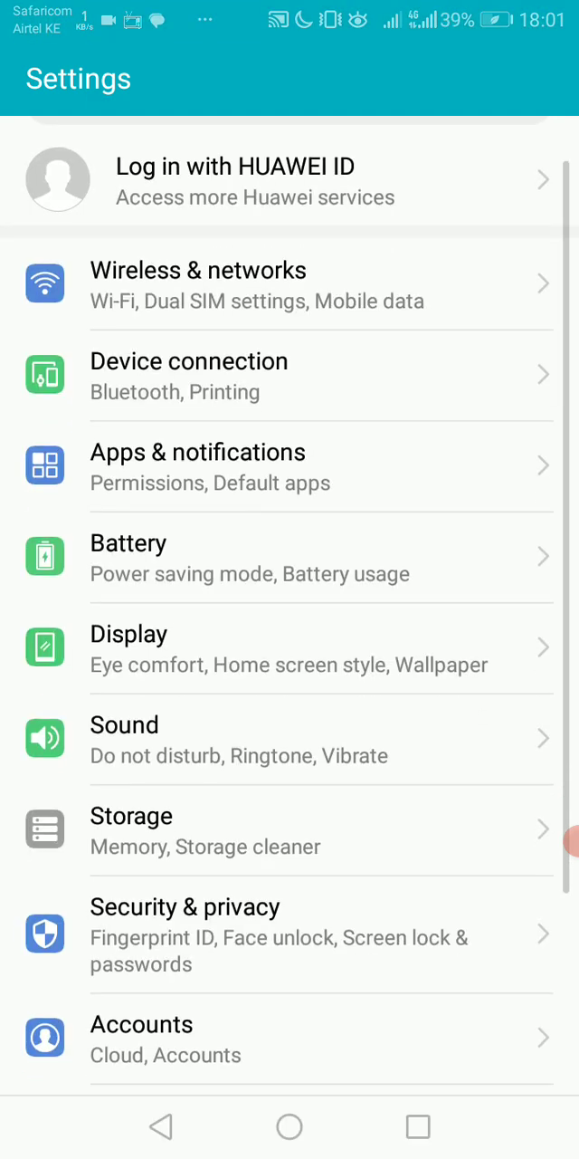
scroll("down", 3)
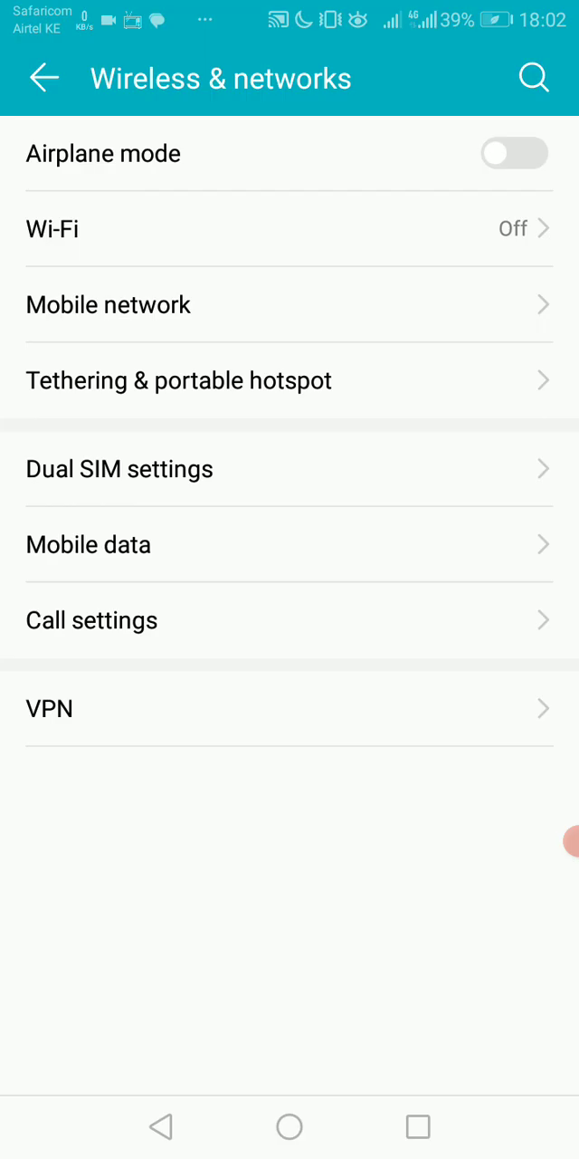
left_click(289, 304)
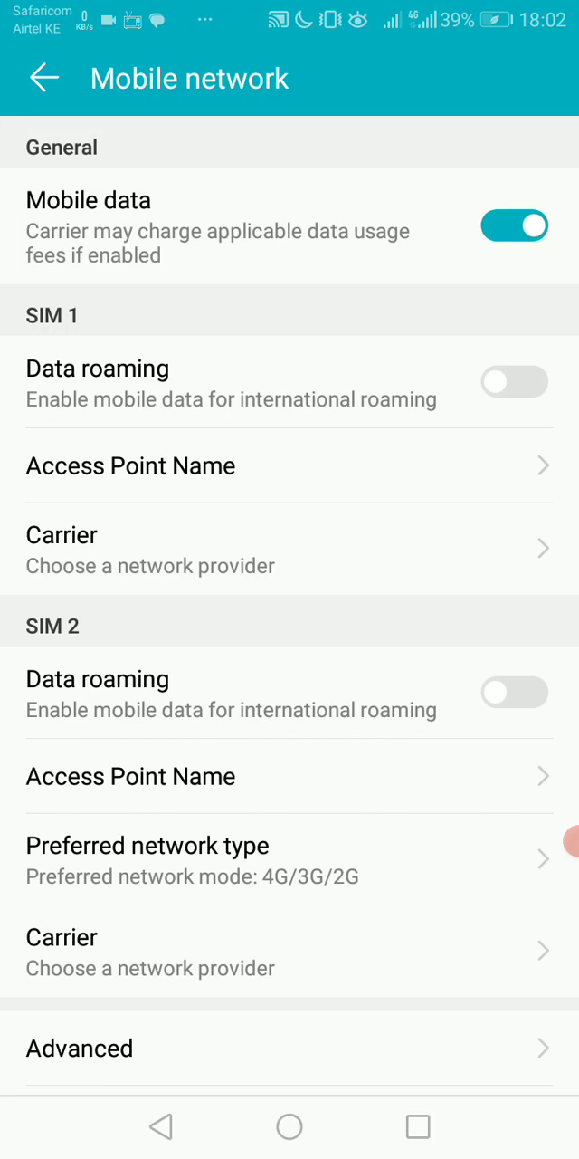
scroll("up", 3)
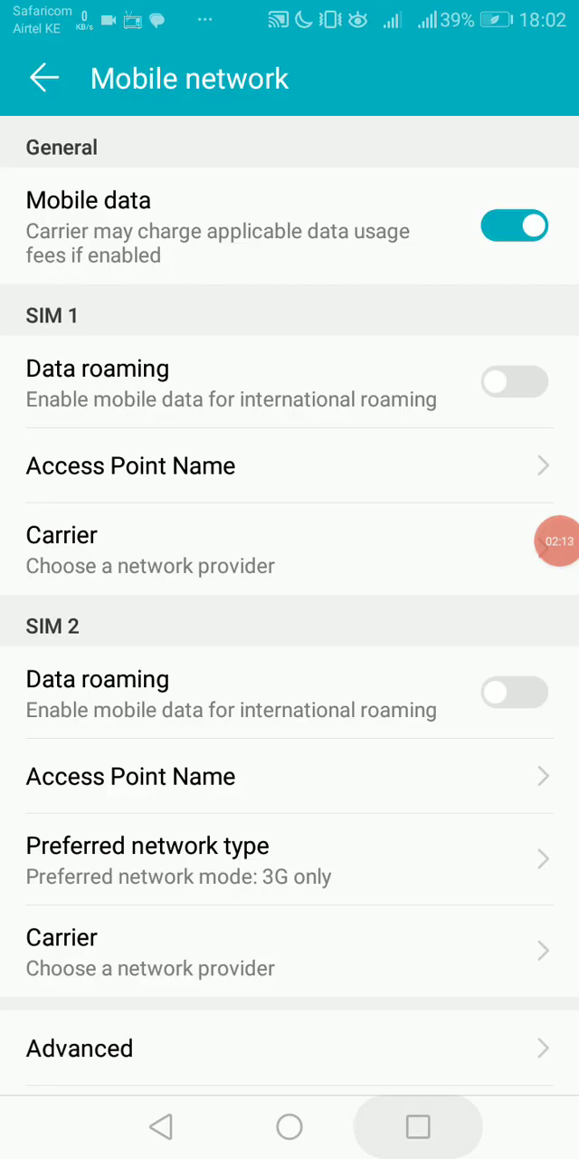
left_click(416, 1126)
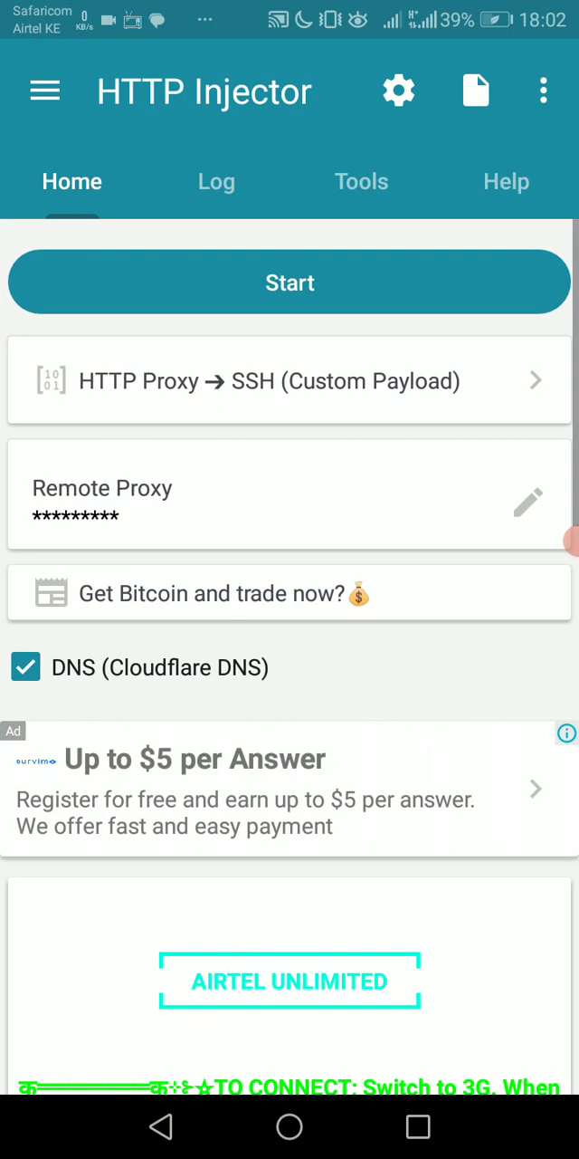
- Restart the tunnel on HSPA+ and review the log showing payload sent, timeout and reconnecting
left_click(289, 282)
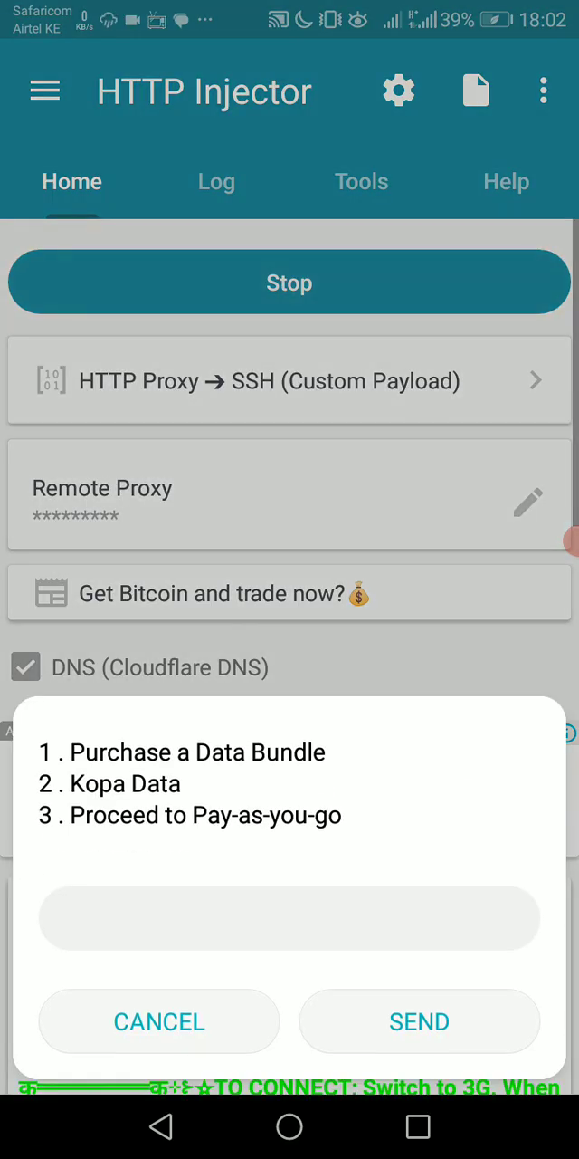
left_click(218, 181)
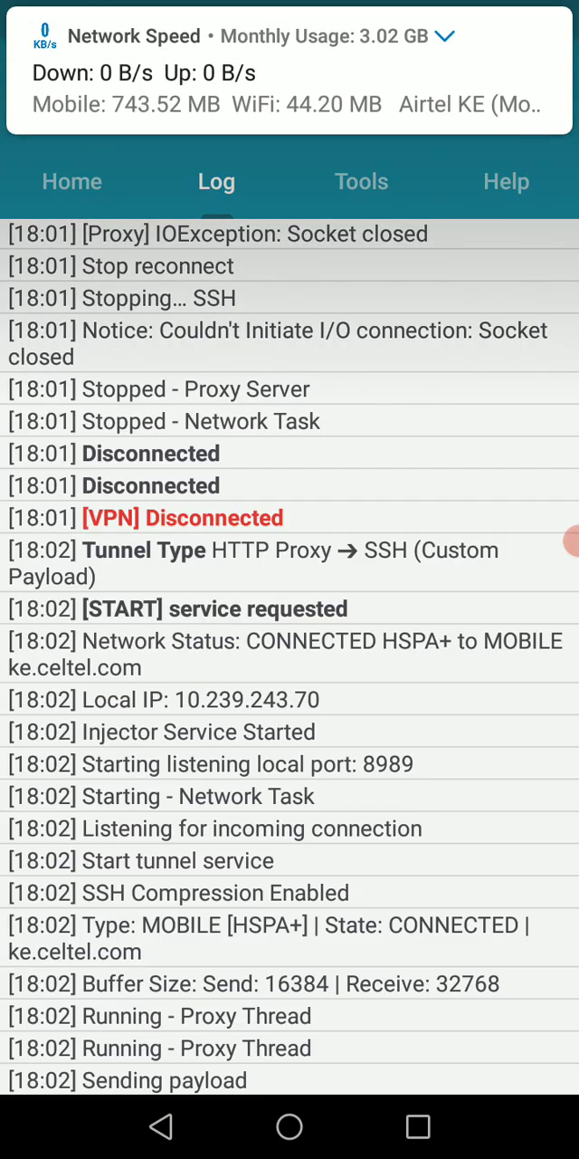
left_click(73, 181)
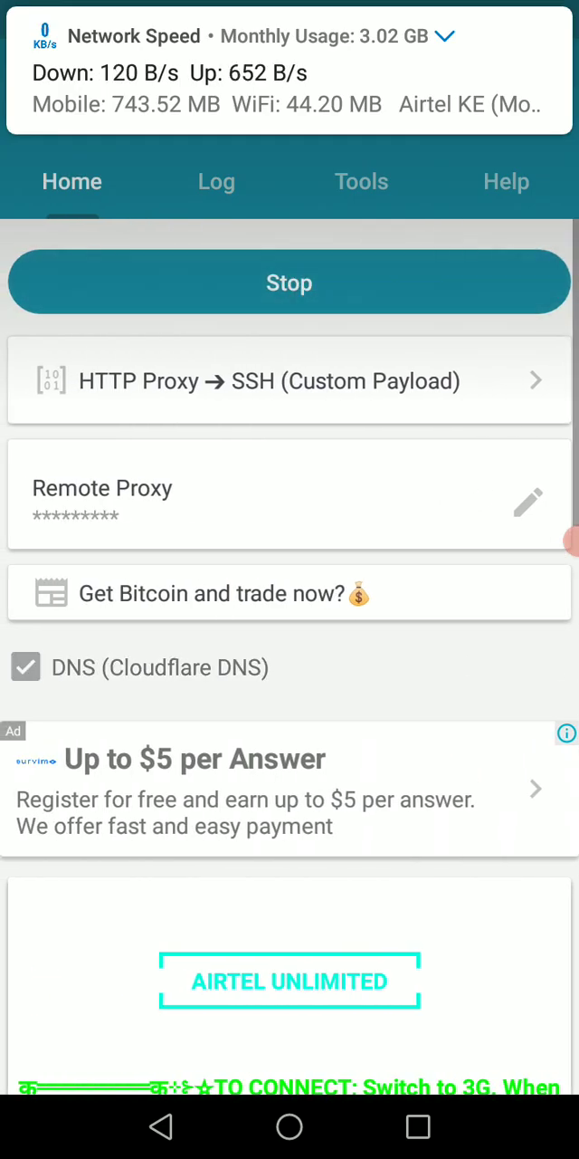
left_click(216, 181)
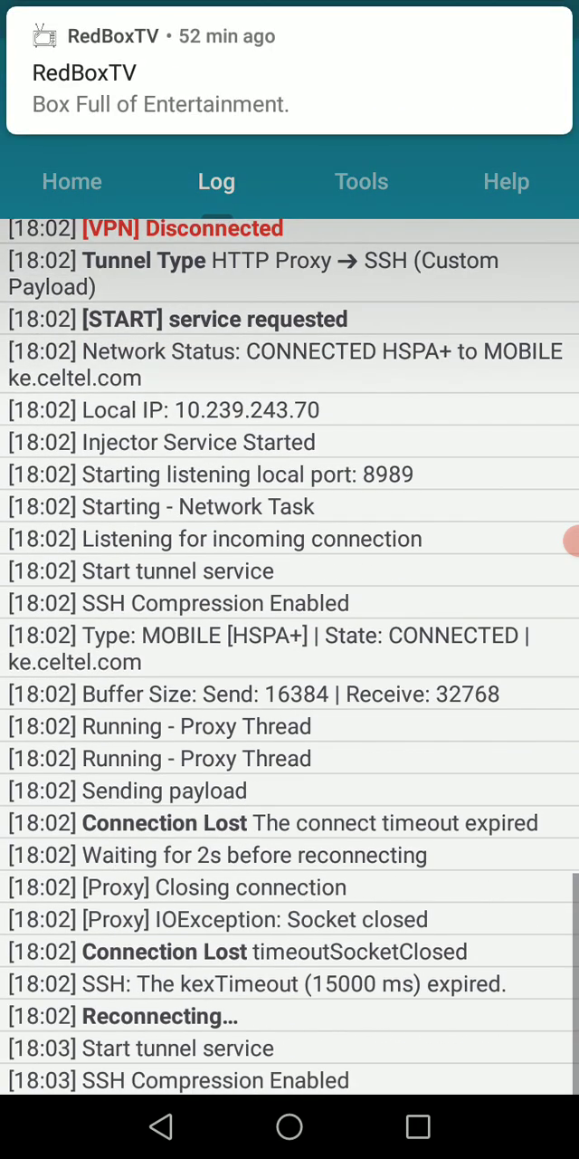
scroll("down", 3)
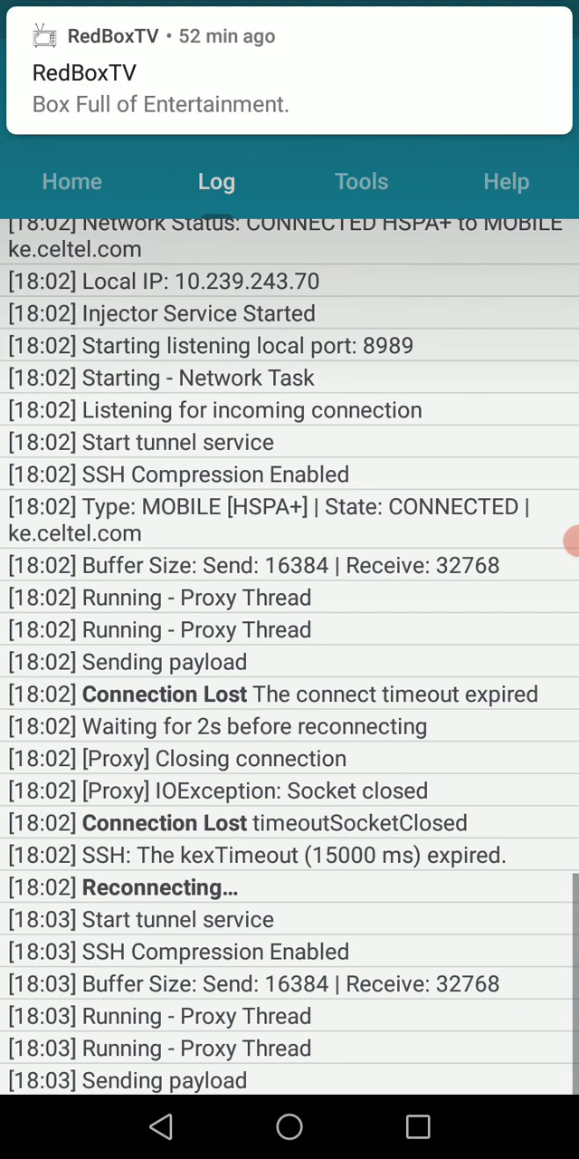
left_click(72, 181)
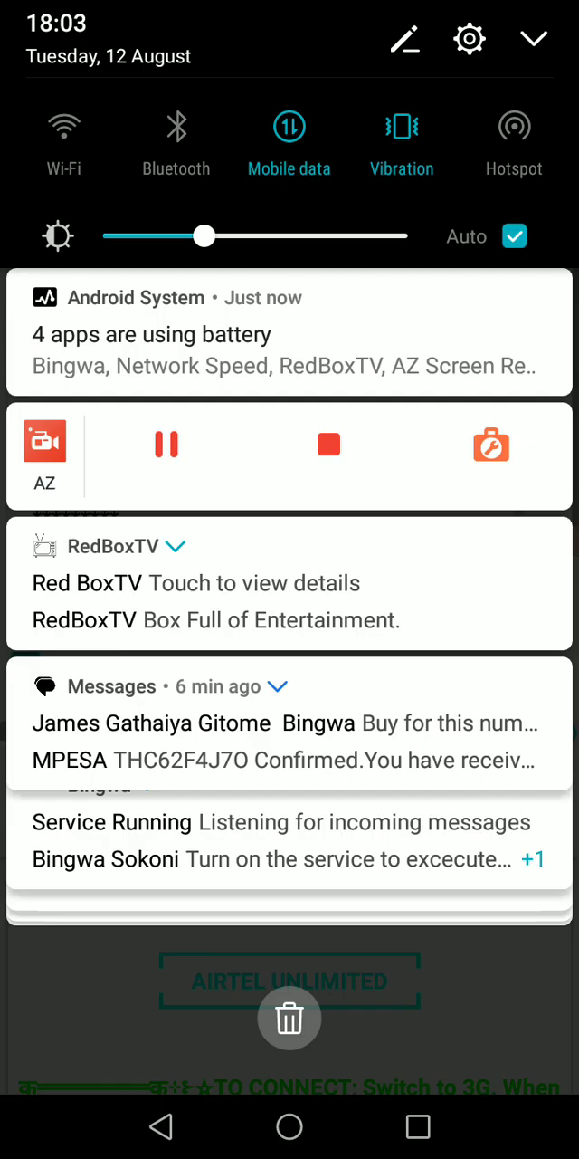
- Toggle a network setting in the expanded quick settings to reset the connection
left_click(532, 40)
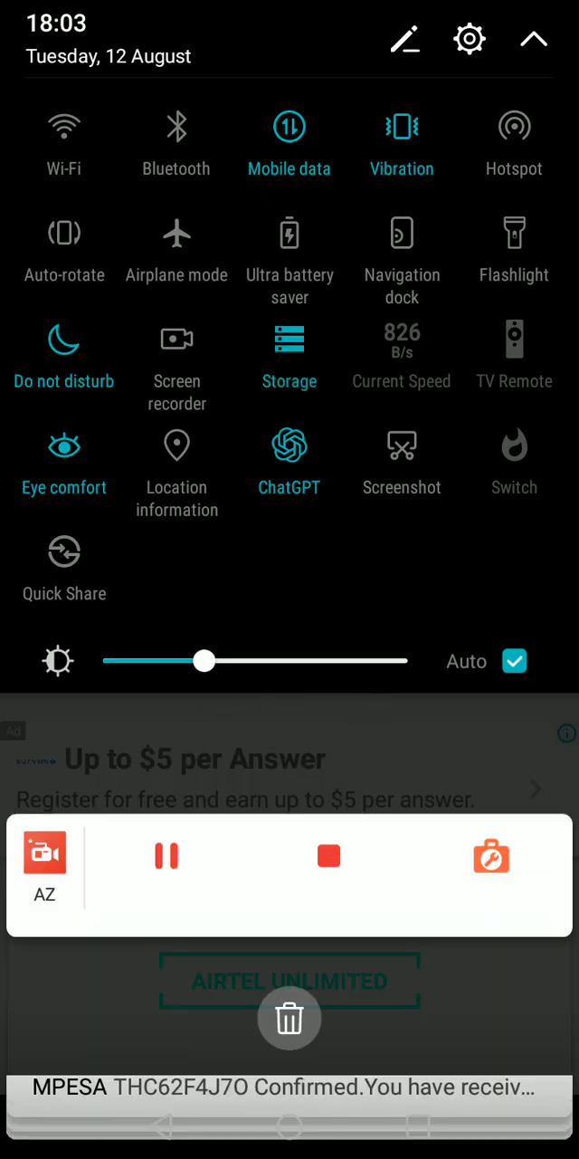
left_click(176, 234)
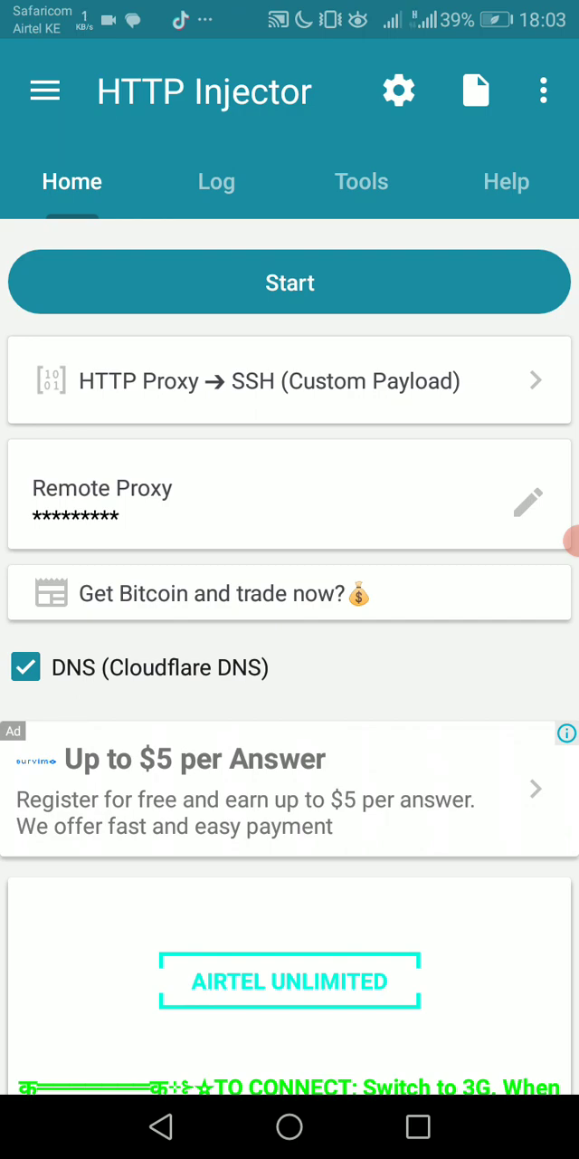
- Start the tunnel again and check its log showing a new start request and timeout
left_click(216, 181)
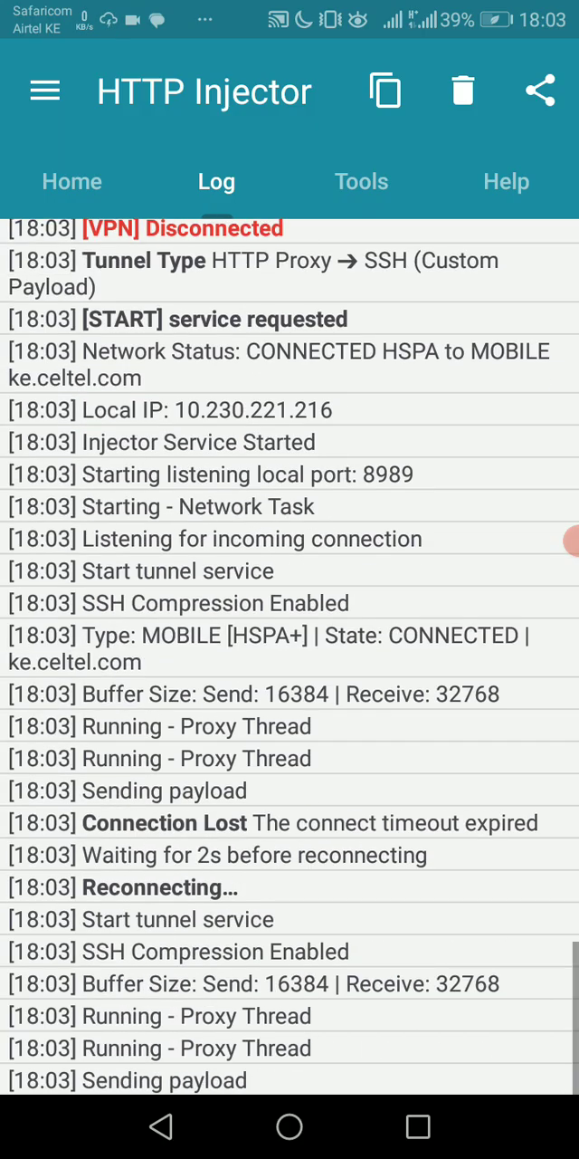
left_click(72, 181)
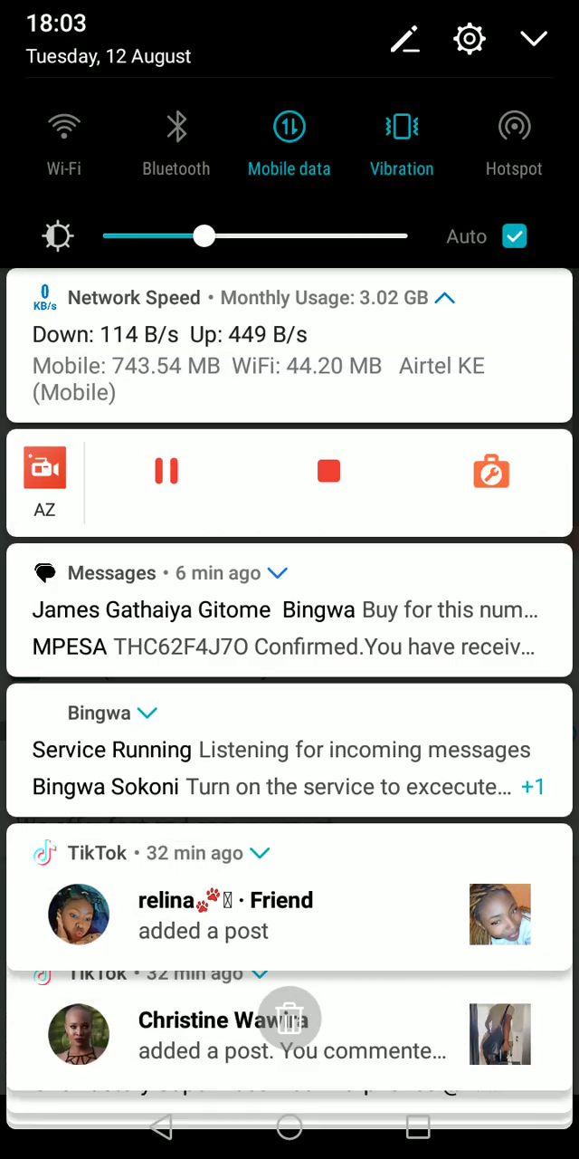
- Check the quick settings toggles, then start the tunnel once more
left_click(532, 40)
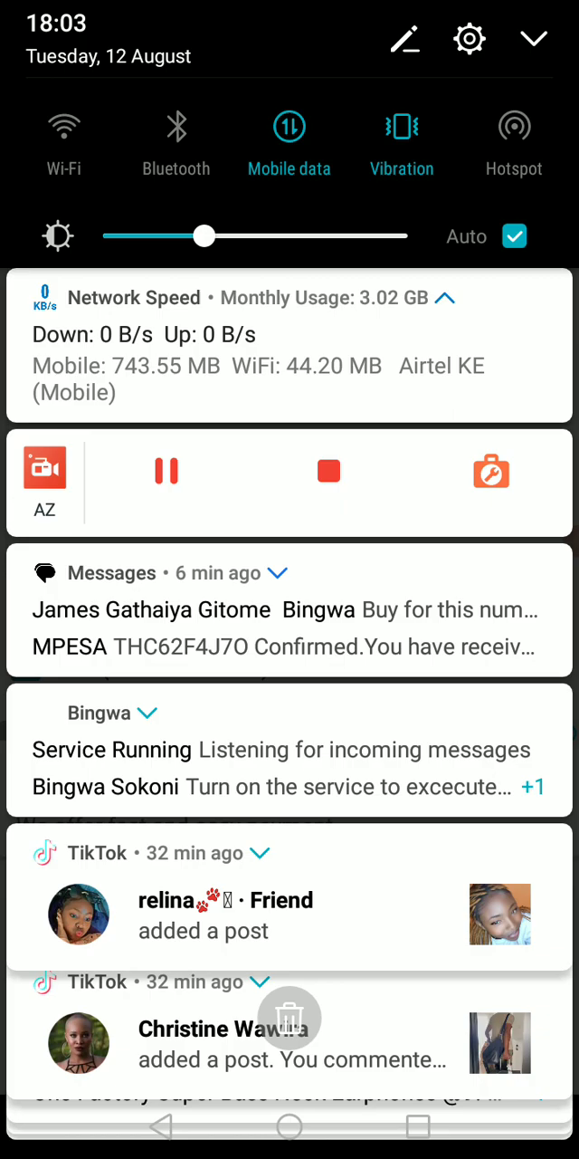
scroll("down", 3)
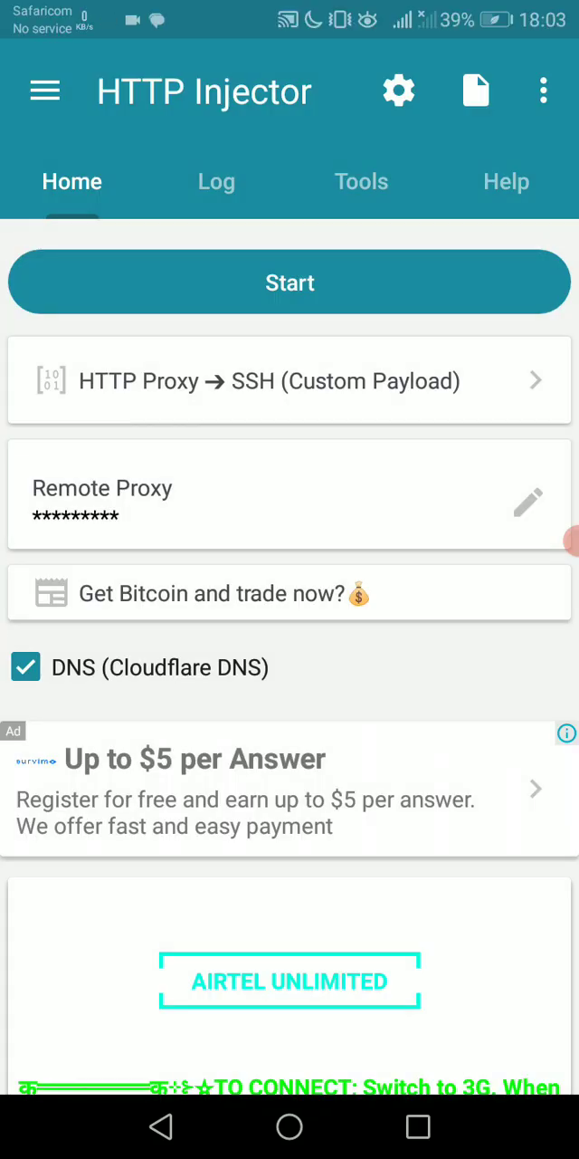
left_click(290, 283)
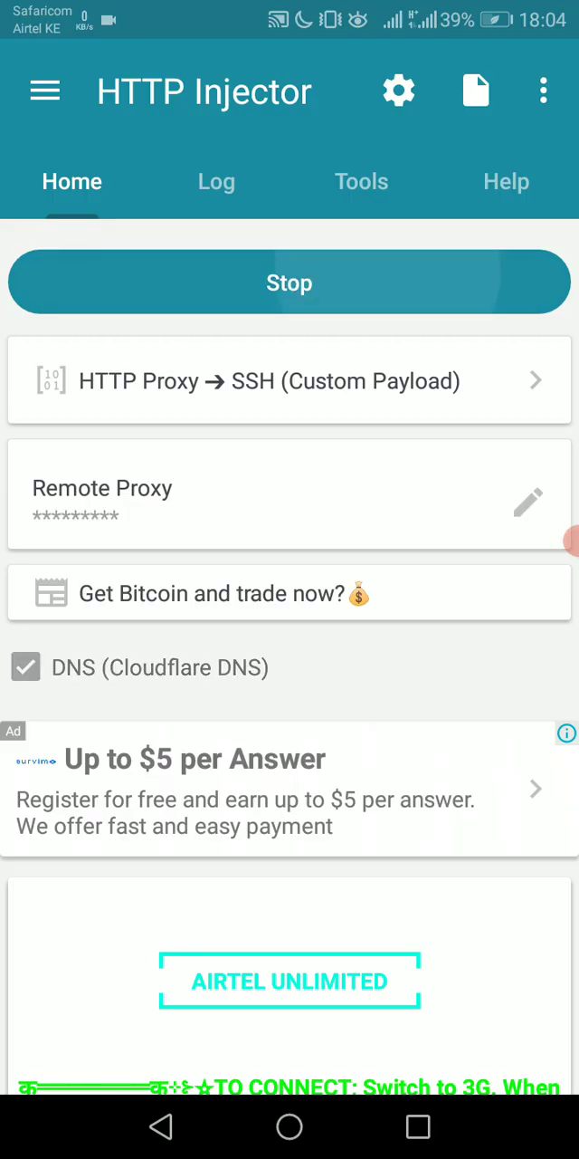
- Review the log of the 18:04 session at 10.238.105.38 timing out and reconnecting
left_click(217, 181)
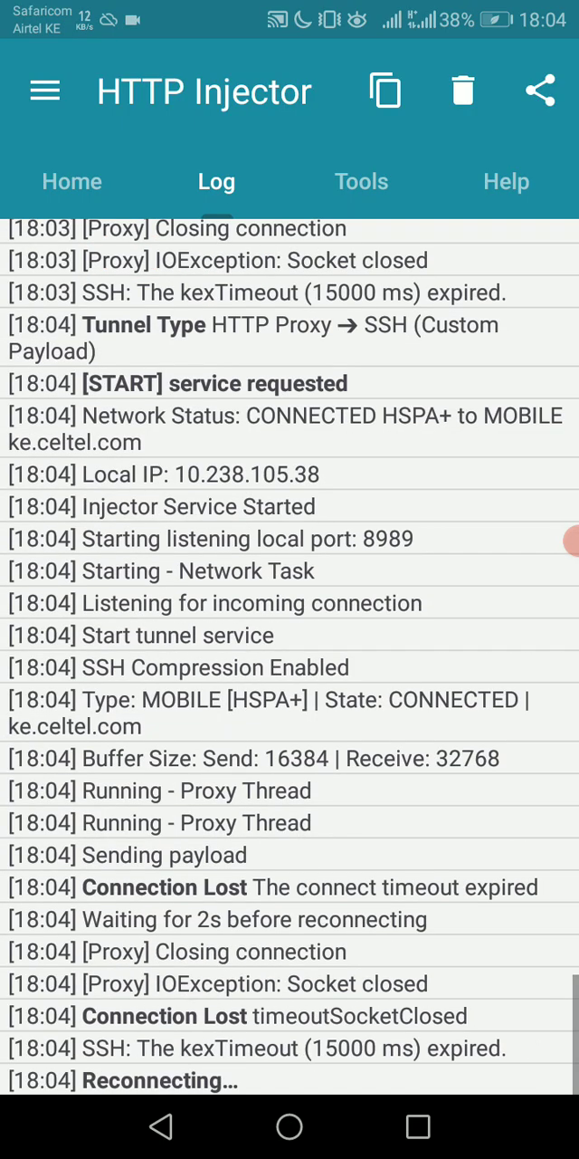
scroll("down", 3)
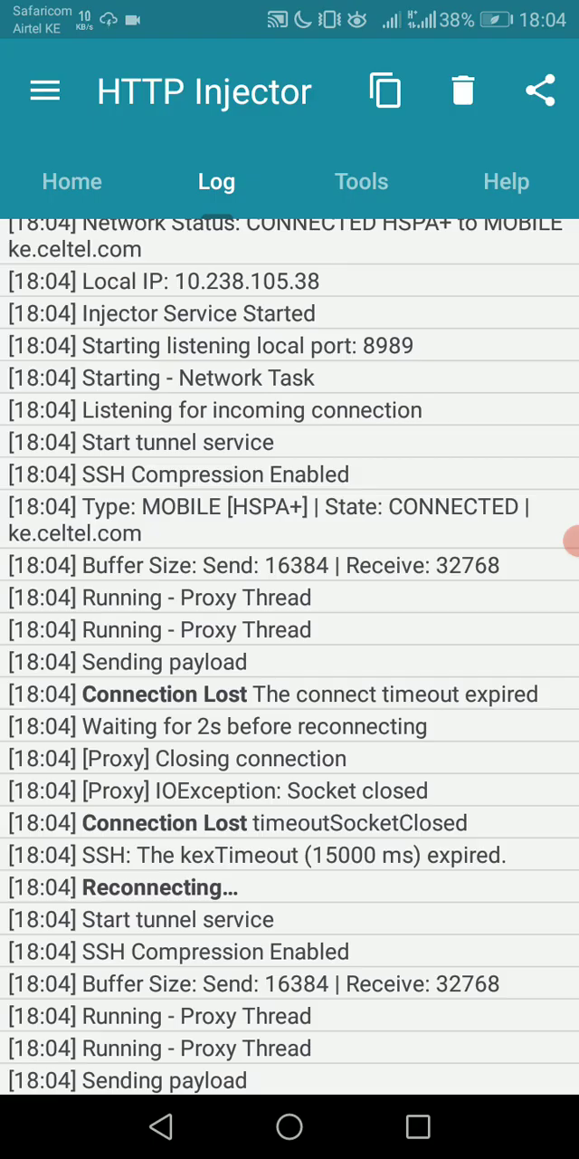
left_click(72, 181)
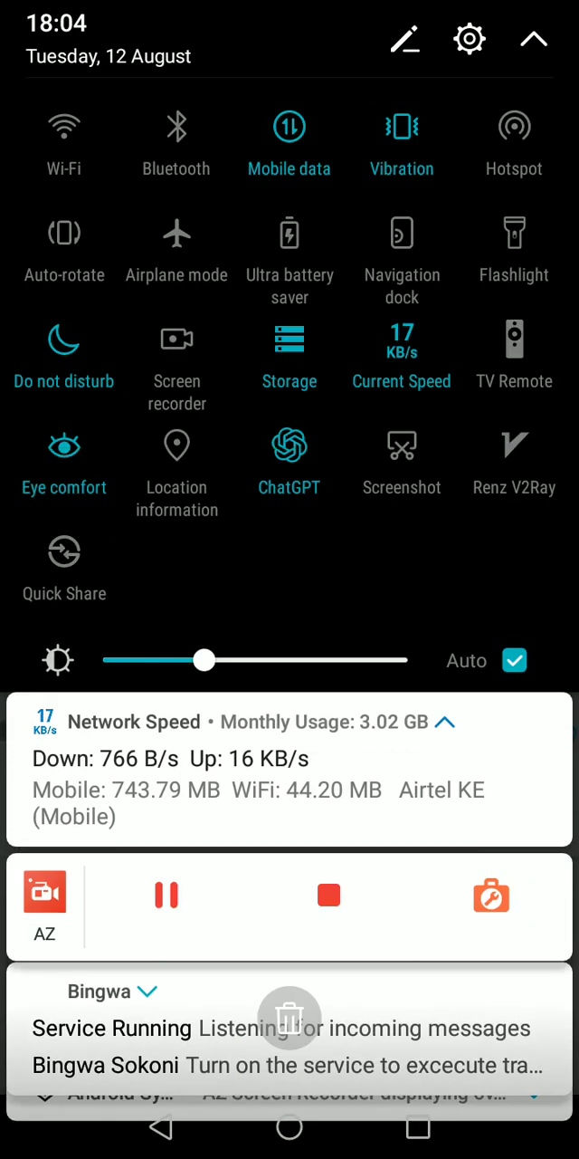
- Toggle the network in quick settings to reset the connection, leaving the tunnel stopped
left_click(175, 250)
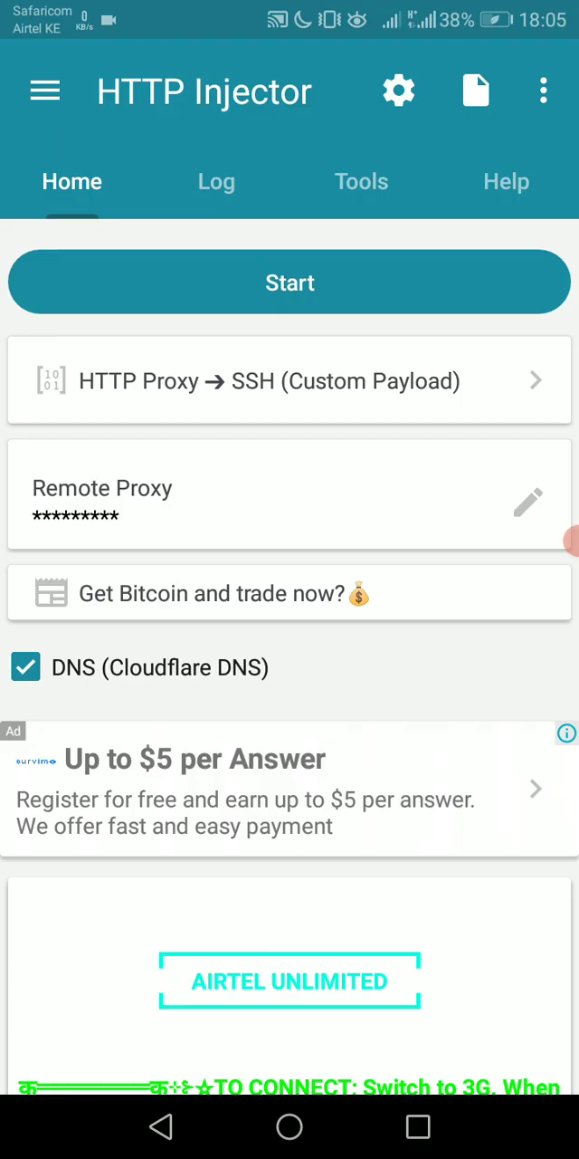
- Start the tunnel and scroll the log to the SSH server message with password auth available
left_click(290, 283)
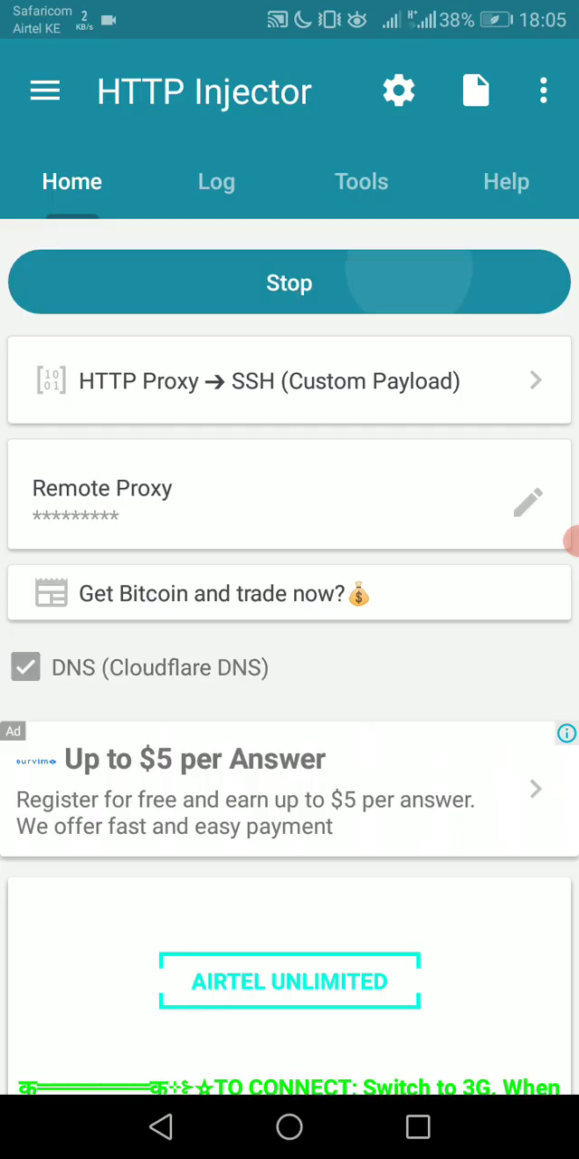
left_click(215, 181)
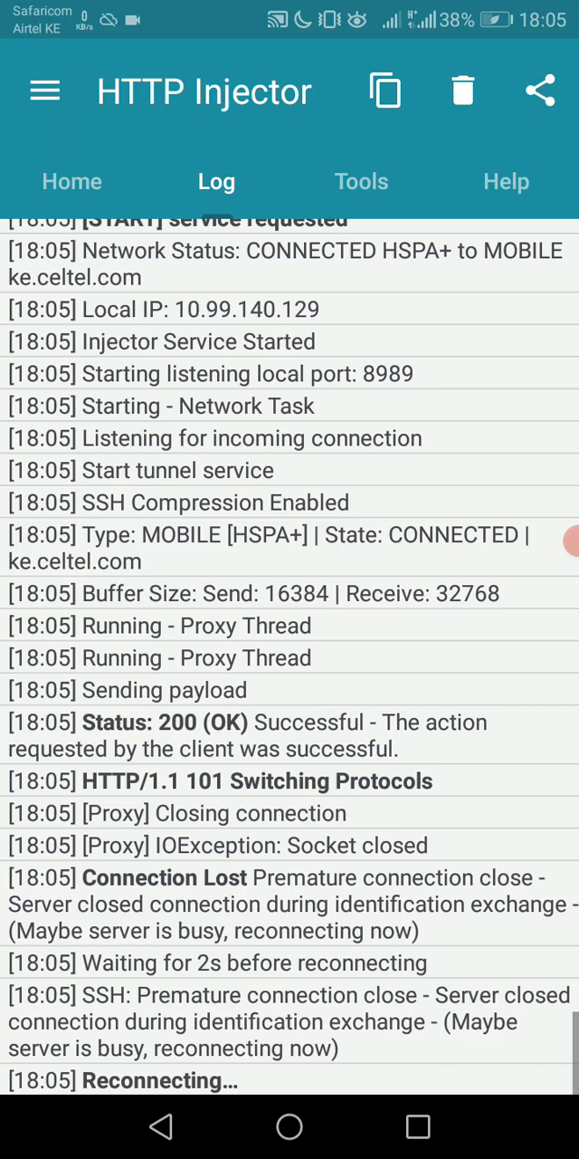
scroll("down", 3)
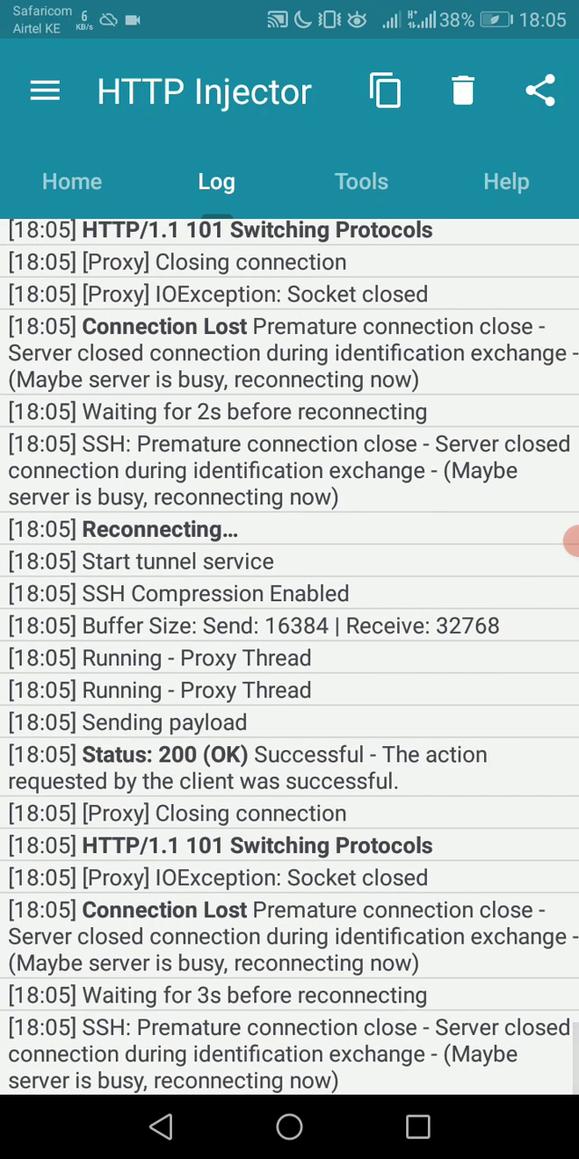
scroll("down", 3)
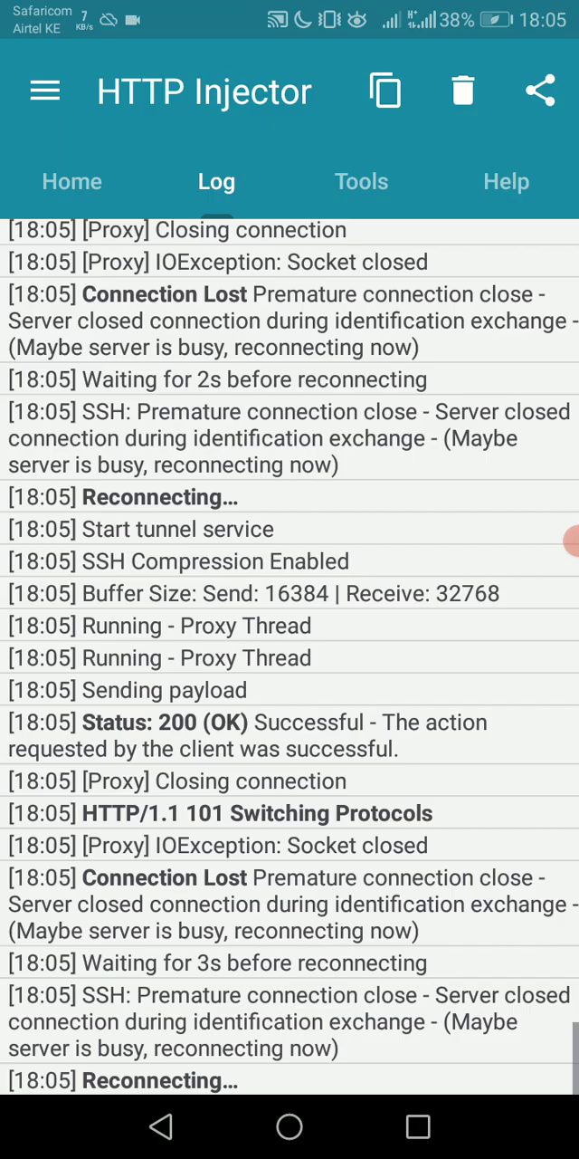
scroll("down", 3)
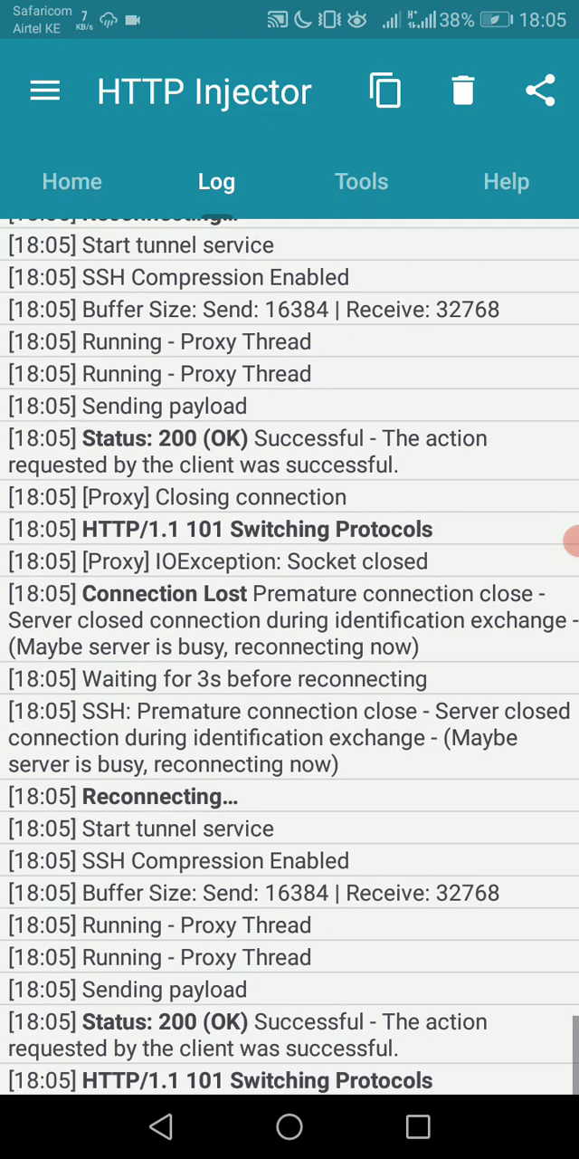
scroll("down", 3)
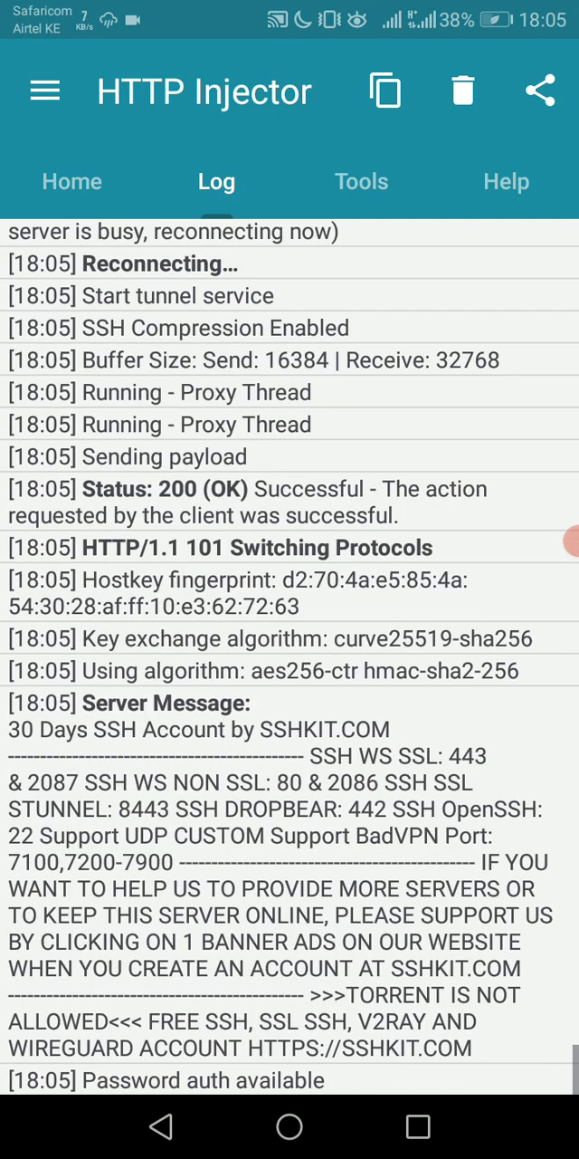